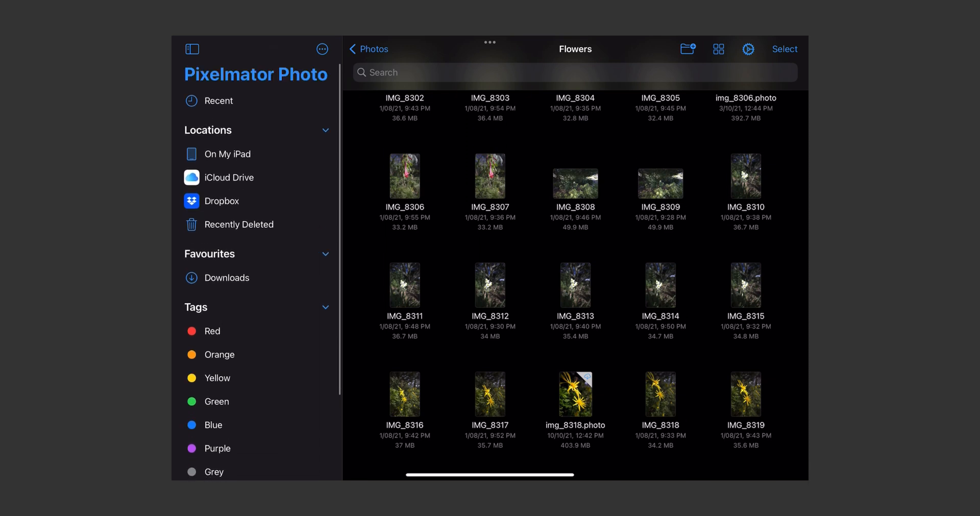
# Scroll the Flowers folder to find and open the daffodil RAW photo IMG_8312
pyautogui.scroll(-3)
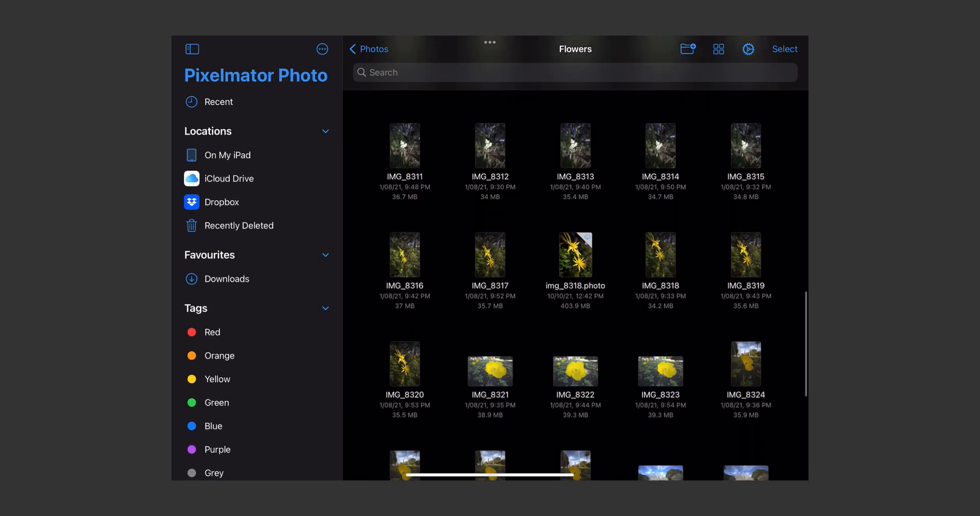
pyautogui.scroll(3)
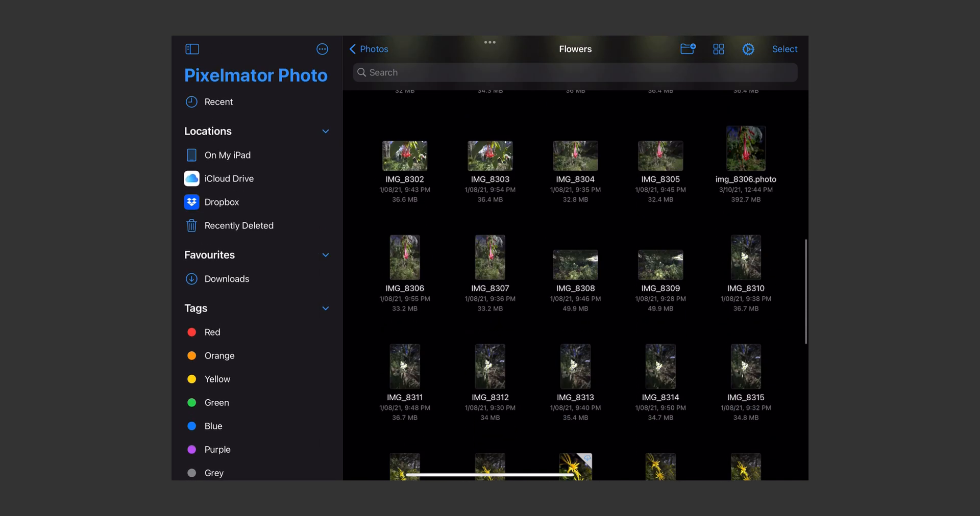
pyautogui.scroll(-3)
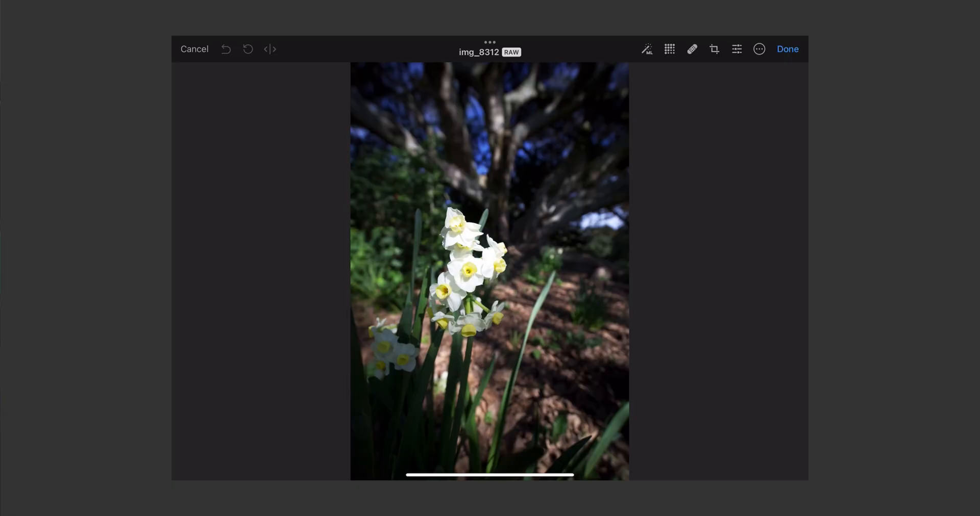
# Crop tightly around the daffodil cluster, trimming away most of the tree above
pyautogui.click(713, 49)
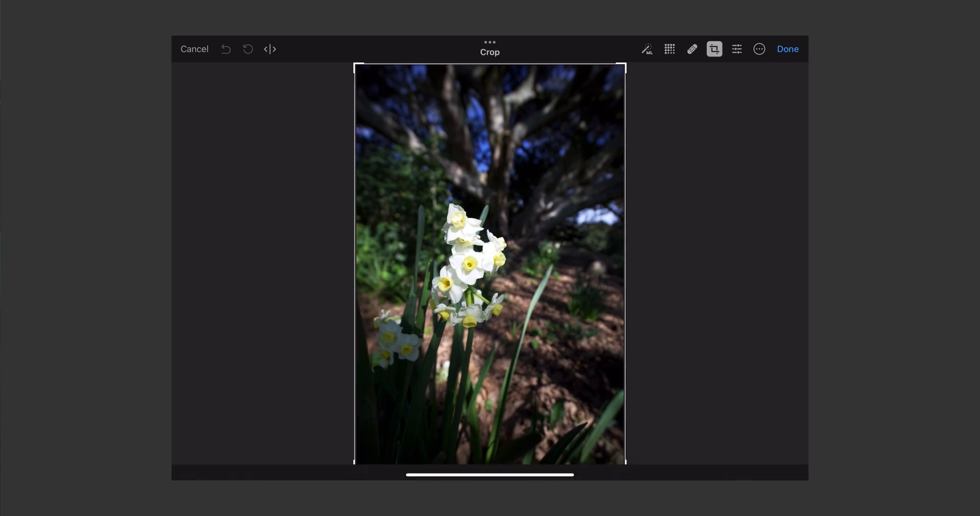
pyautogui.click(715, 49)
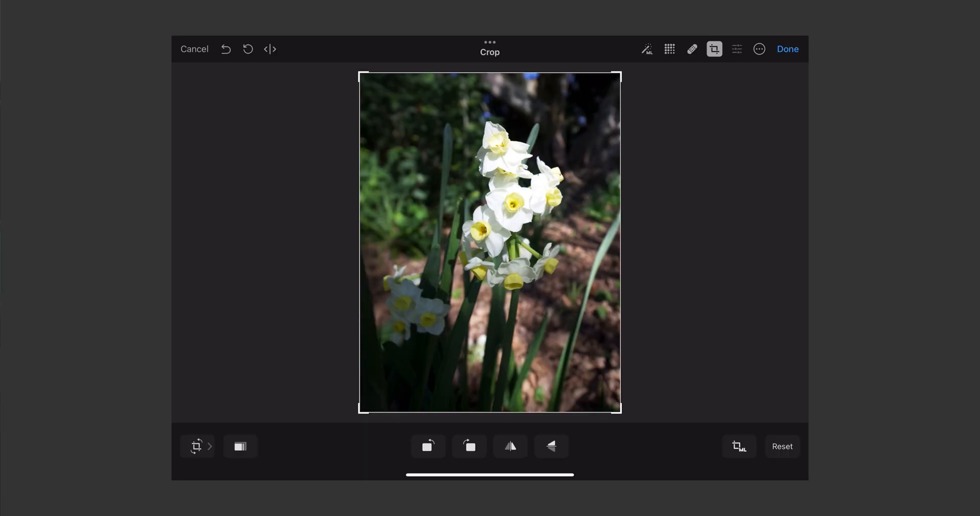
# In Adjust Colors, test a much darker exposure, then return it near neutral
pyautogui.click(735, 49)
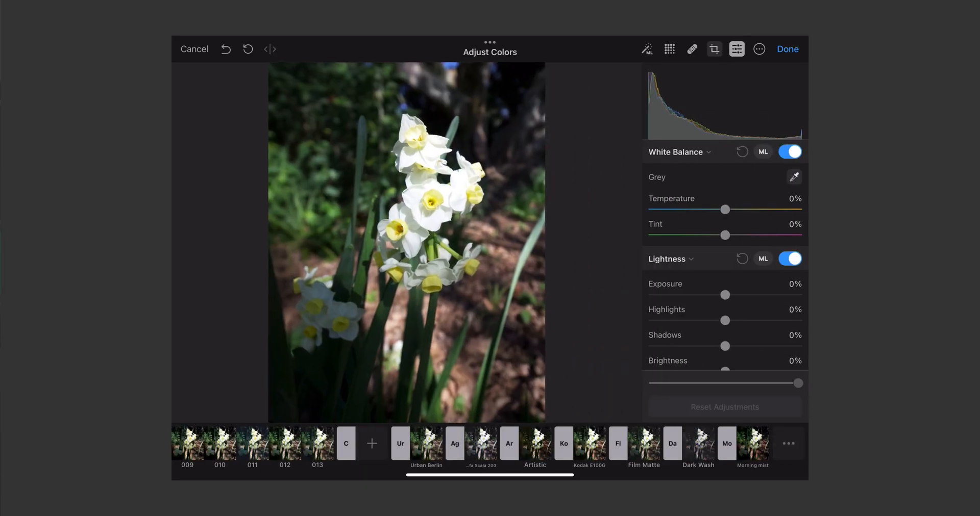
pyautogui.moveTo(724, 295); pyautogui.dragTo(721, 294)
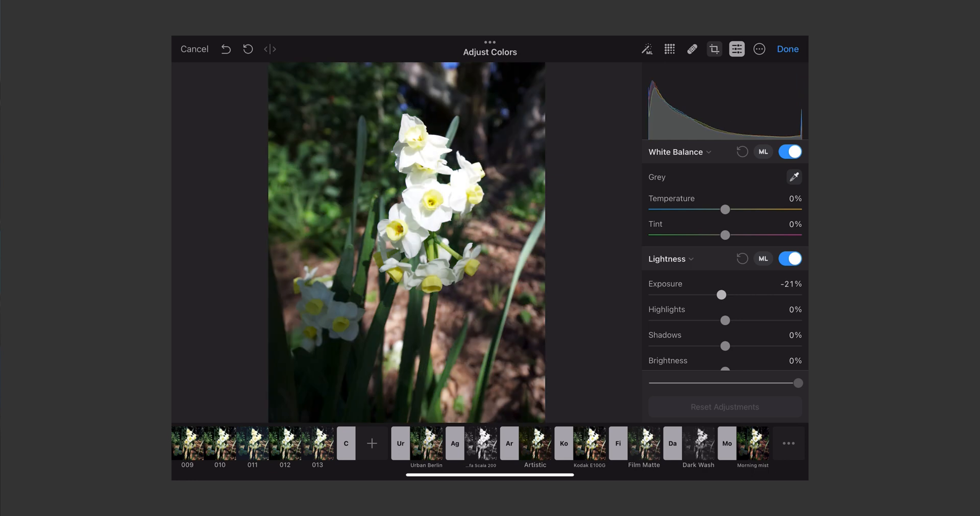
pyautogui.moveTo(720, 294); pyautogui.dragTo(708, 295)
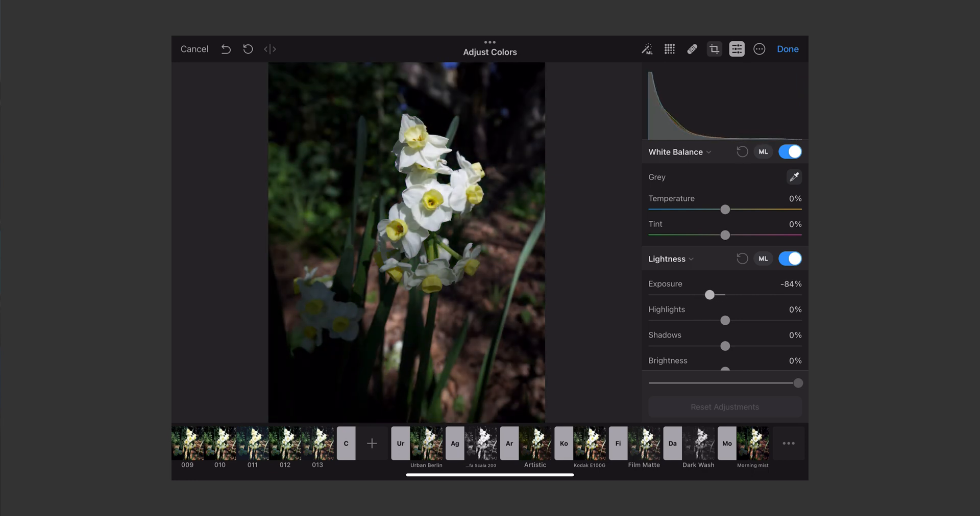
pyautogui.moveTo(709, 294); pyautogui.dragTo(723, 294)
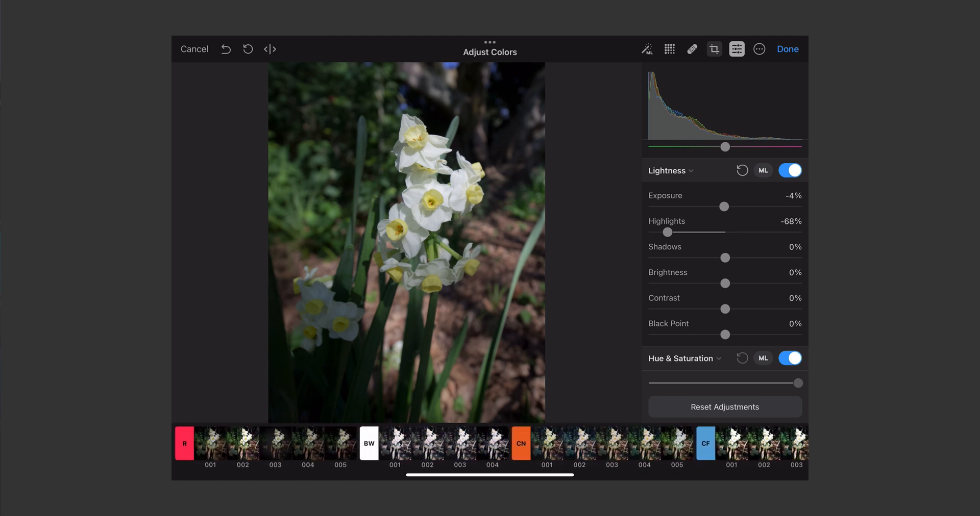
# Try the 011 and Urban Berlin presets, then apply Morning mist
pyautogui.click(339, 444)
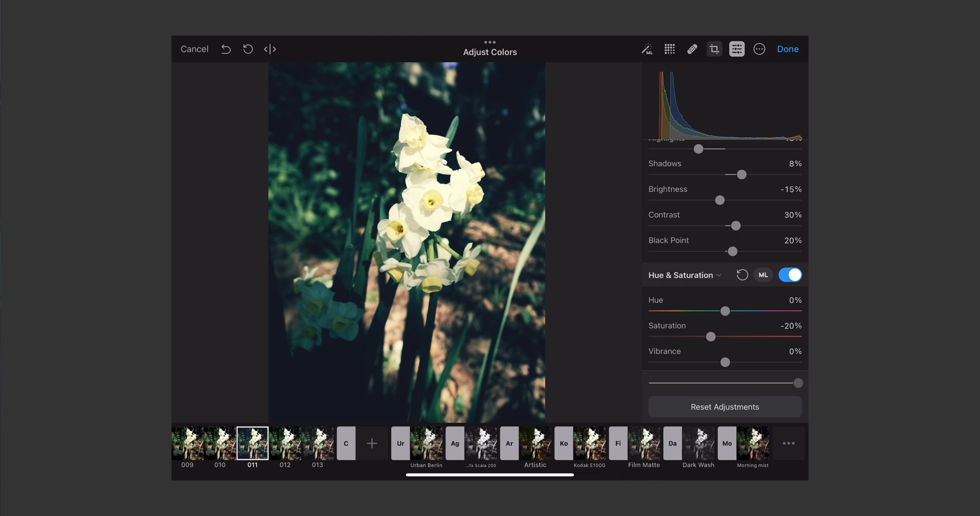
pyautogui.click(426, 443)
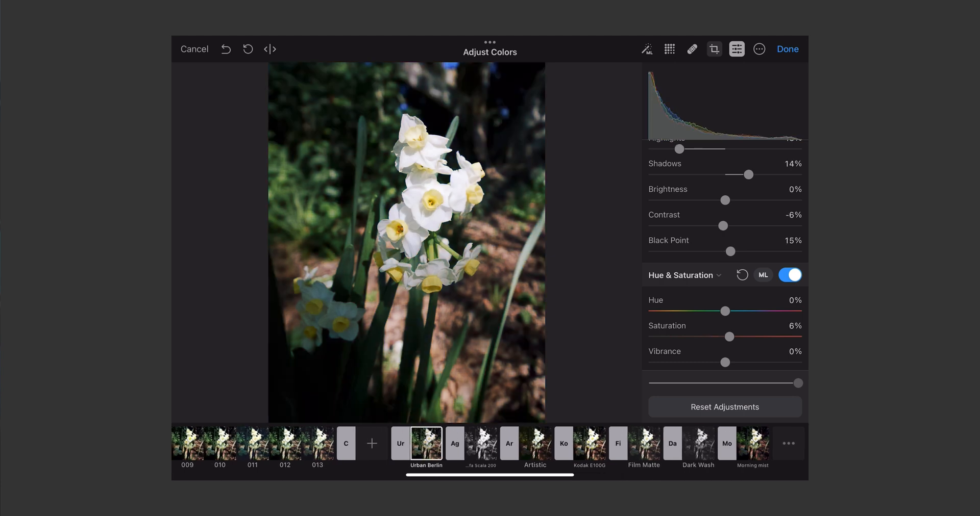
pyautogui.click(752, 444)
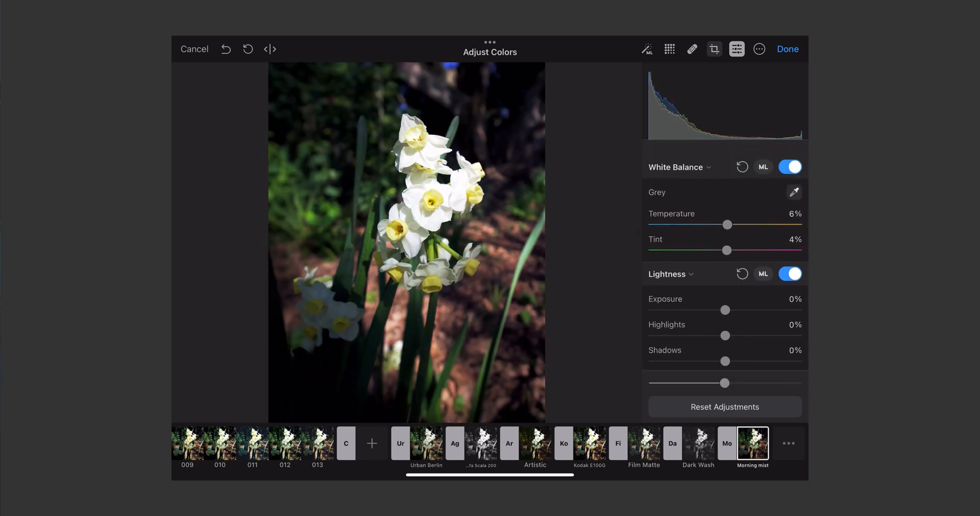
# Set Exposure -39%, Highlights -35%, Contrast -36%, lift shadows and black point, Vibrance 32%
pyautogui.moveTo(724, 311); pyautogui.dragTo(719, 295)
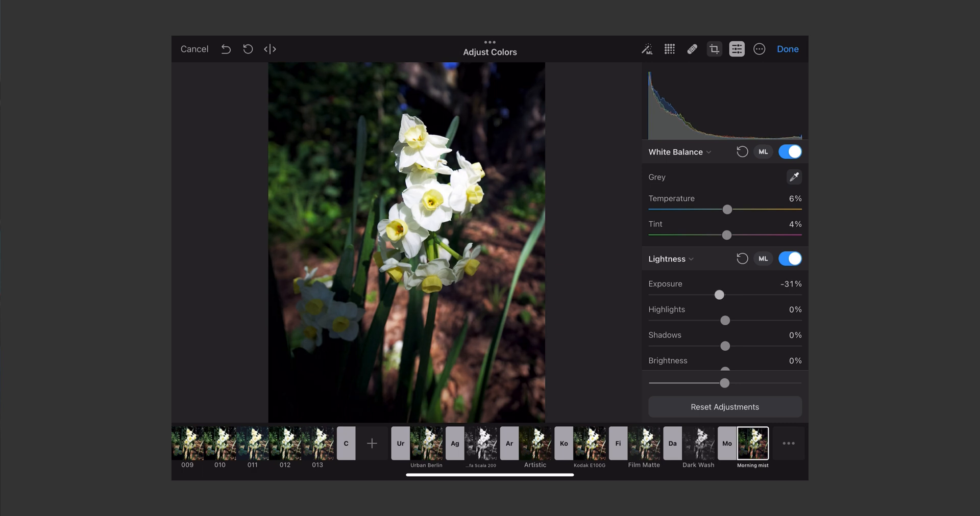
pyautogui.moveTo(724, 320); pyautogui.dragTo(685, 320)
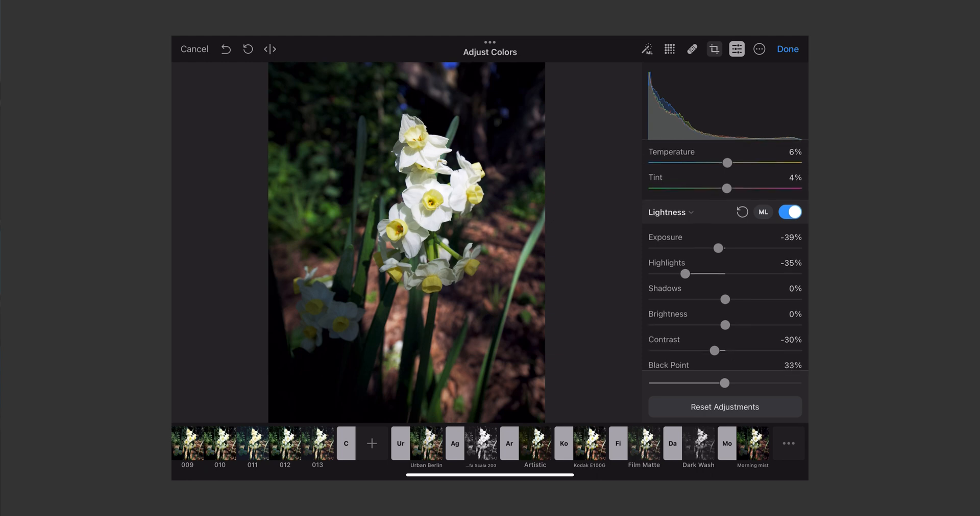
pyautogui.moveTo(726, 299); pyautogui.dragTo(742, 298)
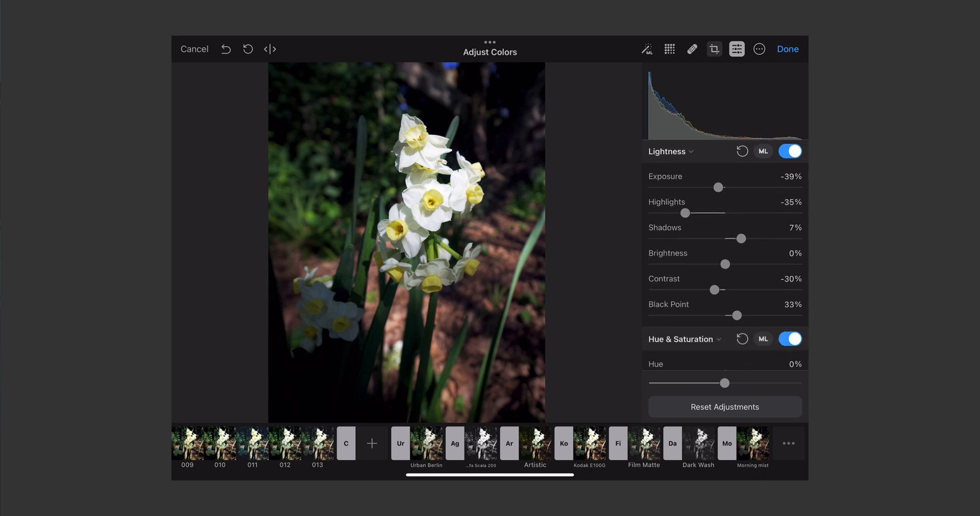
pyautogui.moveTo(706, 264); pyautogui.dragTo(742, 264)
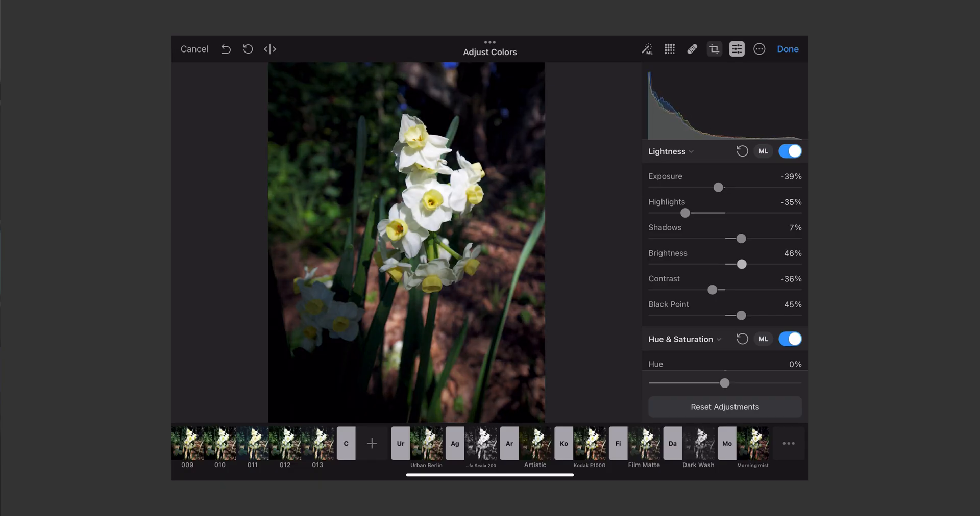
pyautogui.moveTo(741, 265); pyautogui.dragTo(726, 265)
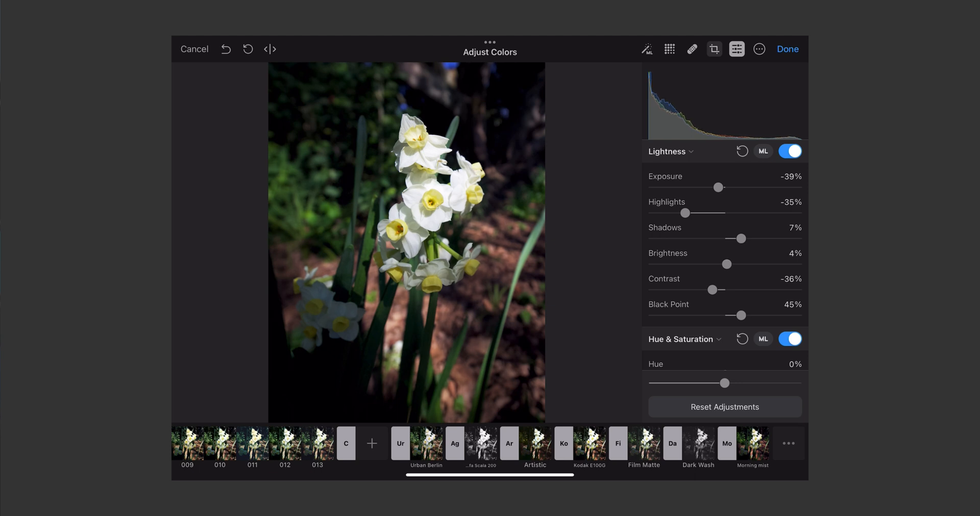
pyautogui.moveTo(726, 264); pyautogui.dragTo(738, 264)
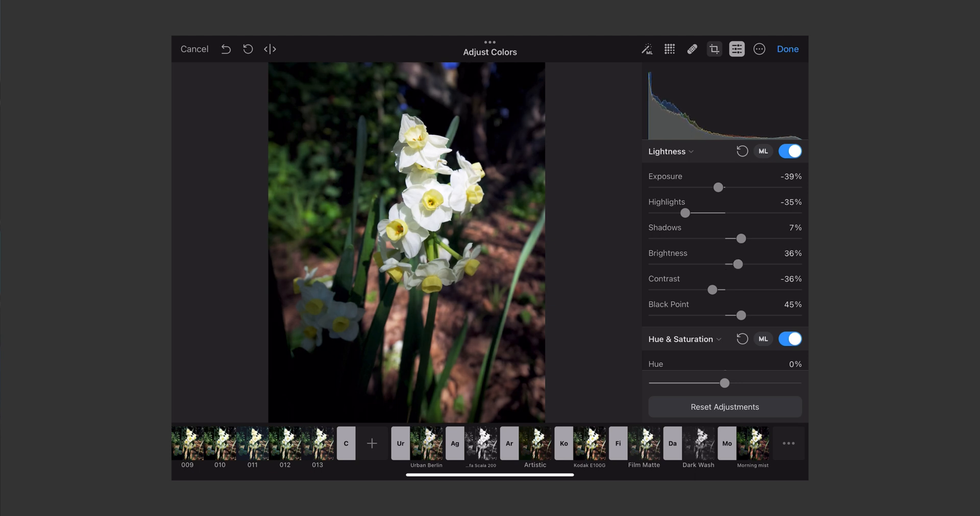
pyautogui.moveTo(686, 213); pyautogui.dragTo(653, 213)
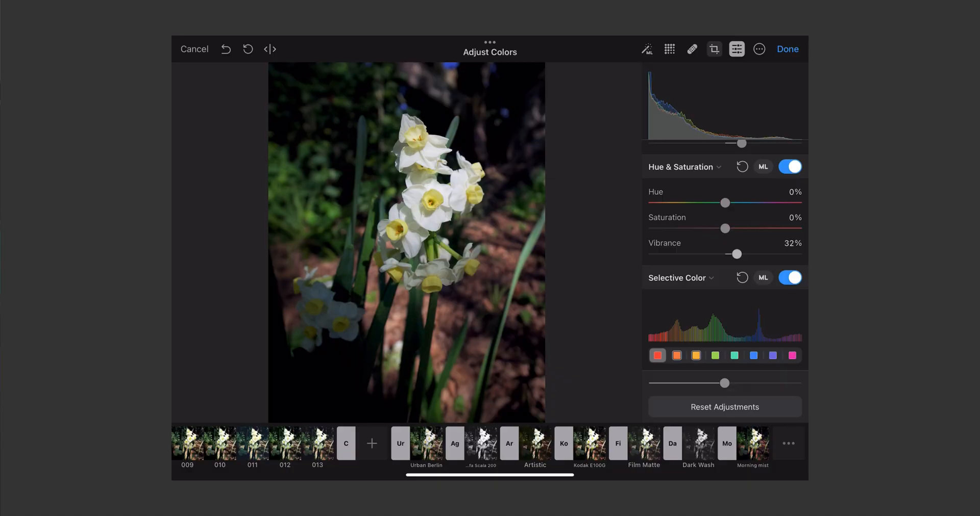
# In Selective Color, set the yellow range to Saturation -22% and Brightness -9%
pyautogui.scroll(-3)
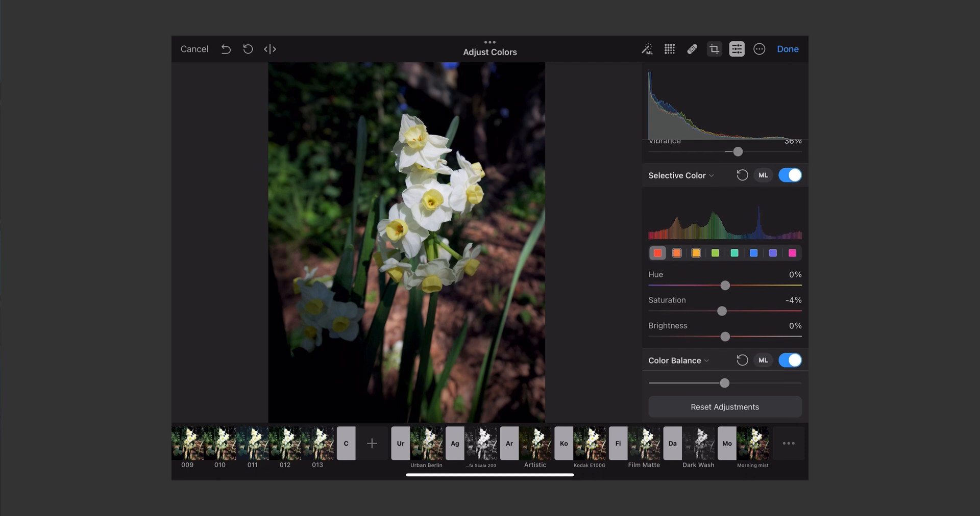
pyautogui.click(676, 244)
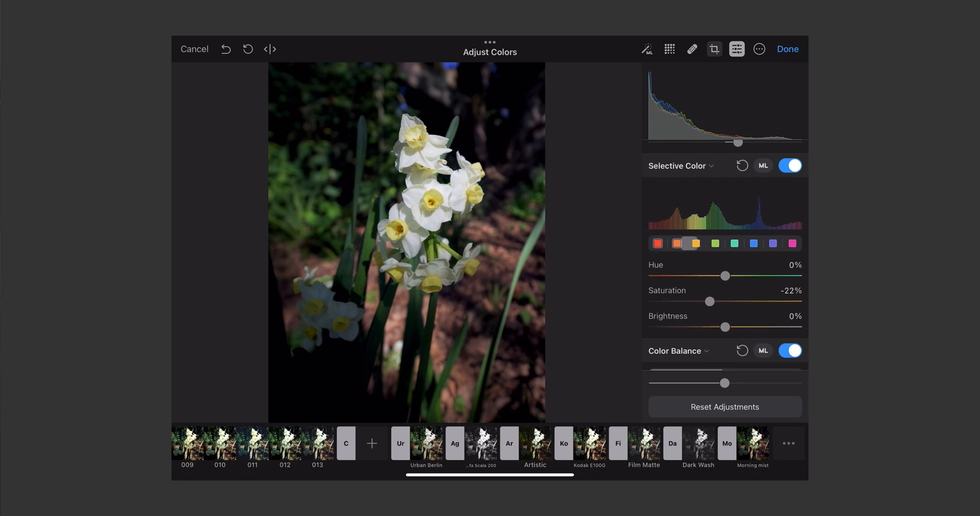
pyautogui.click(695, 243)
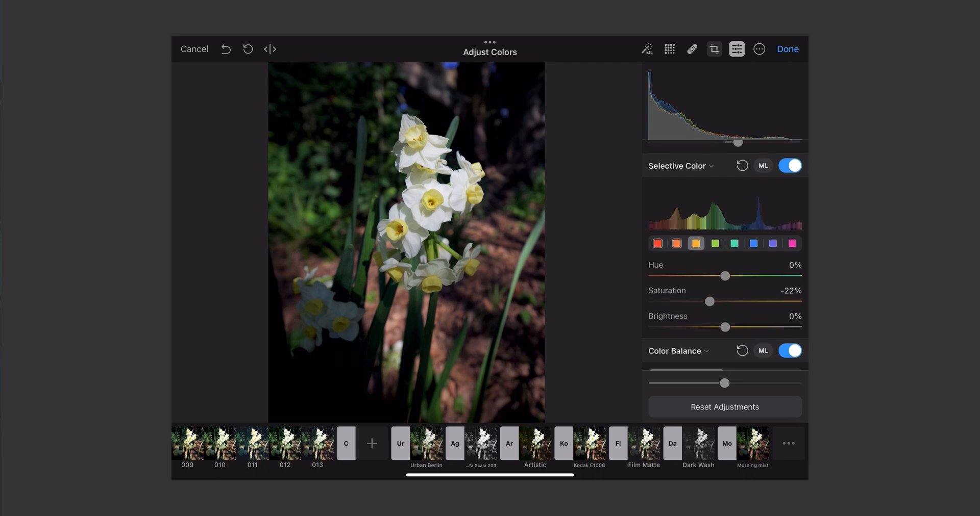
pyautogui.moveTo(724, 327); pyautogui.dragTo(749, 327)
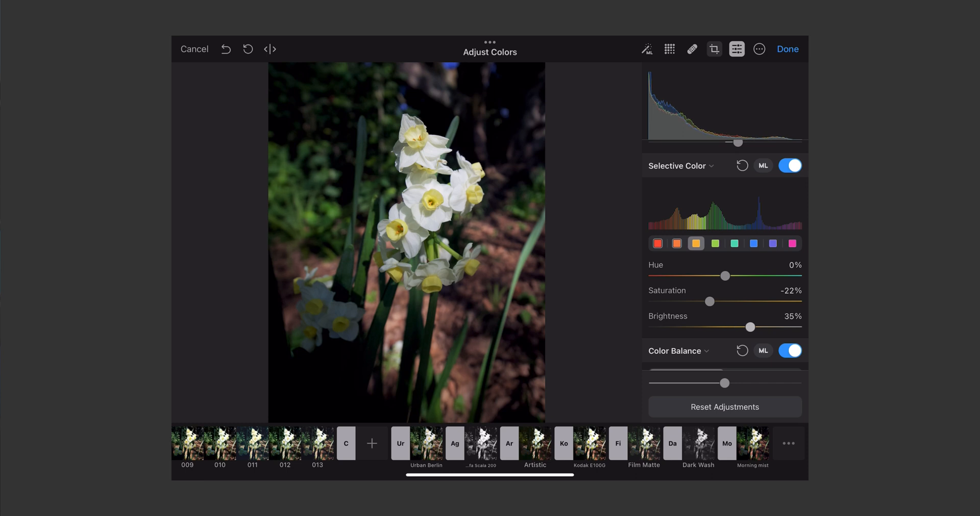
pyautogui.moveTo(749, 327); pyautogui.dragTo(719, 327)
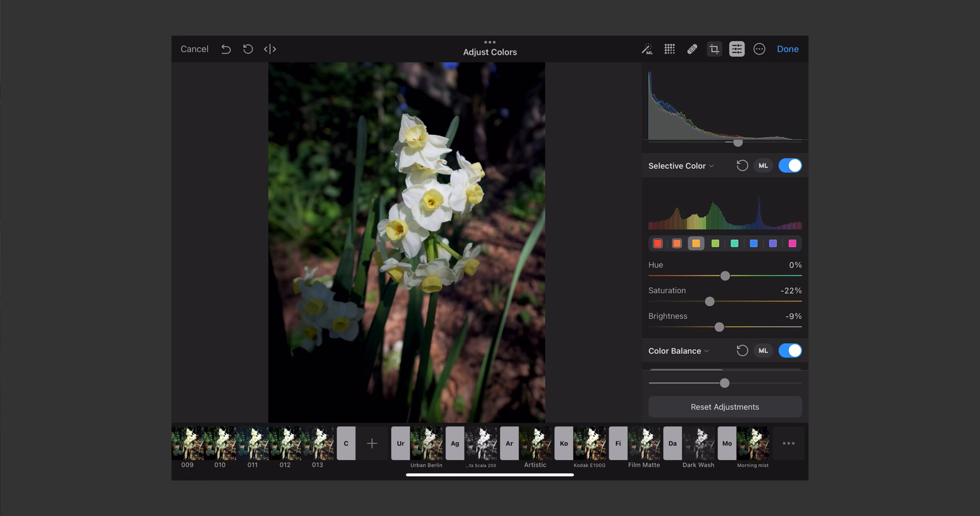
pyautogui.moveTo(709, 301); pyautogui.dragTo(737, 301)
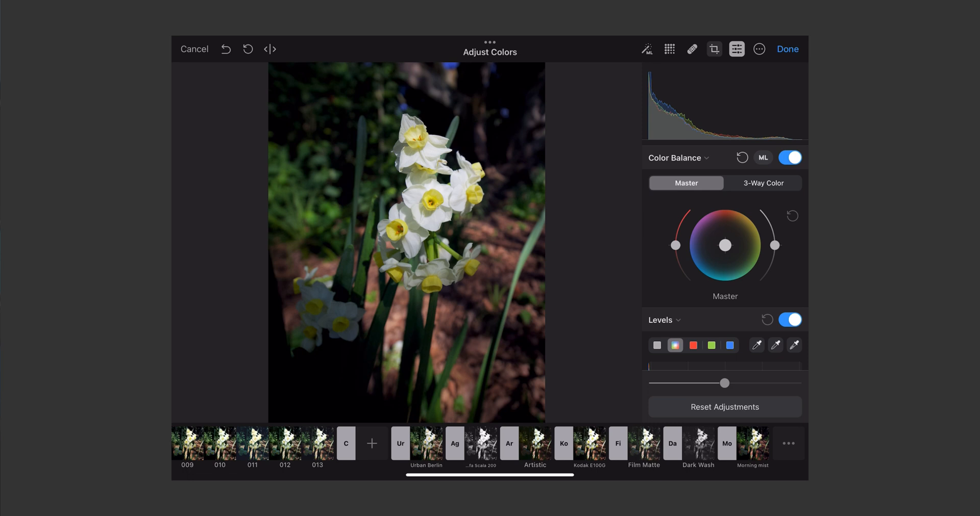
pyautogui.moveTo(725, 245); pyautogui.dragTo(729, 245)
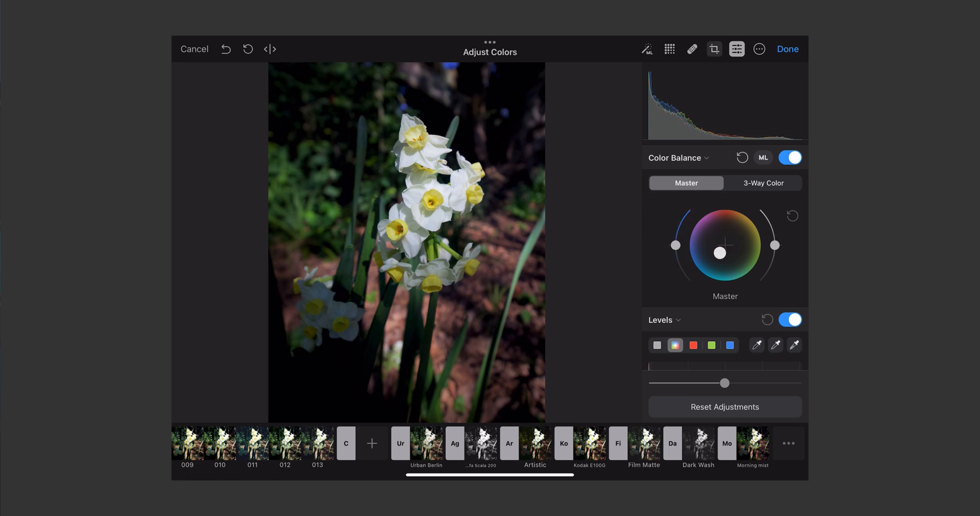
pyautogui.moveTo(719, 253); pyautogui.dragTo(719, 236)
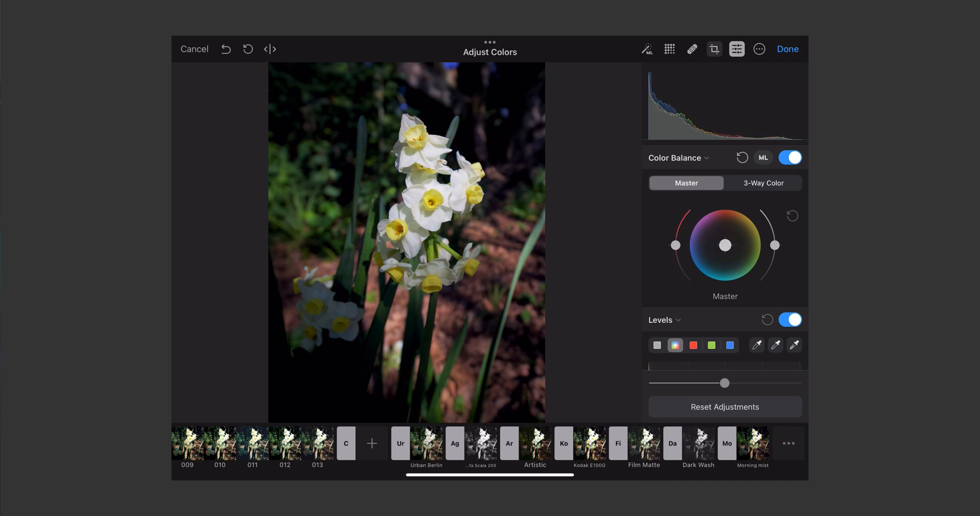
pyautogui.moveTo(675, 245); pyautogui.dragTo(675, 279)
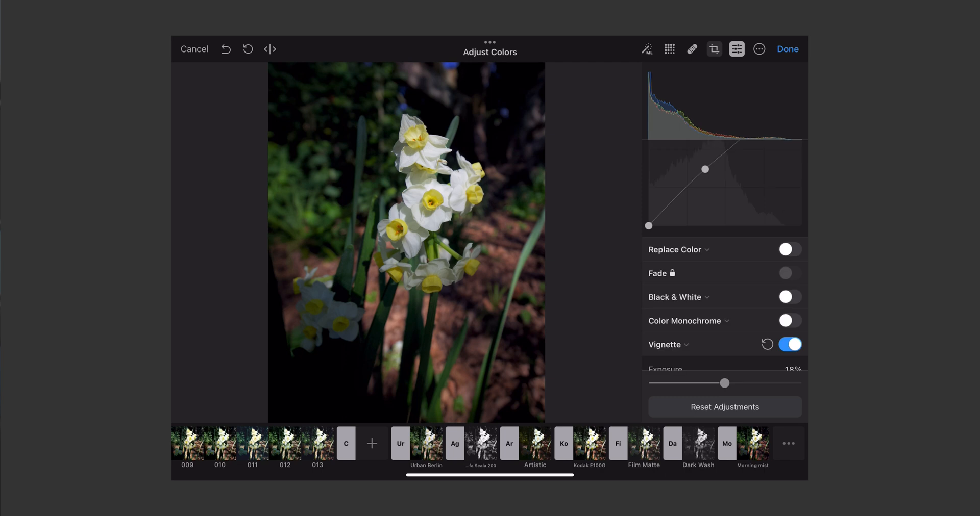
# Enable Fade, sharpen at 9.9px radius and 100% intensity, add grain (size 39%, intensity 54%)
pyautogui.click(788, 273)
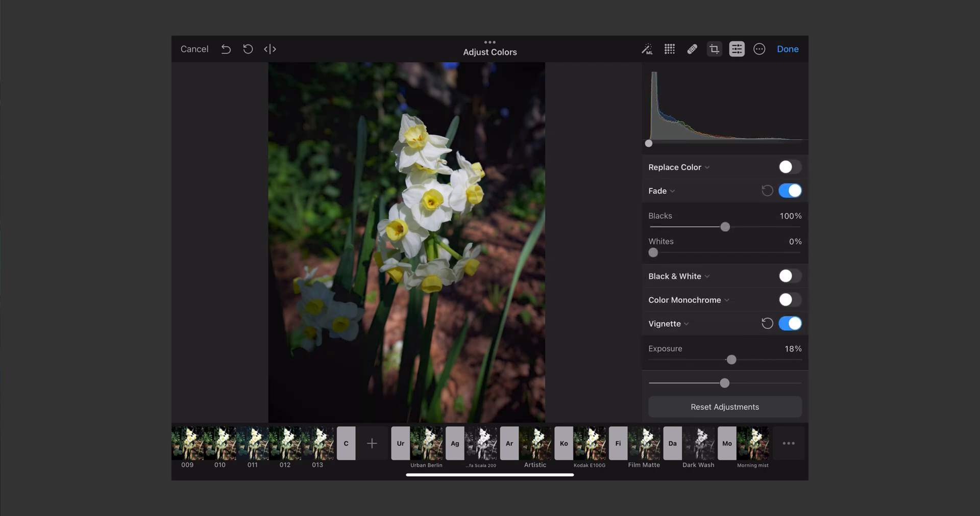
pyautogui.scroll(-3)
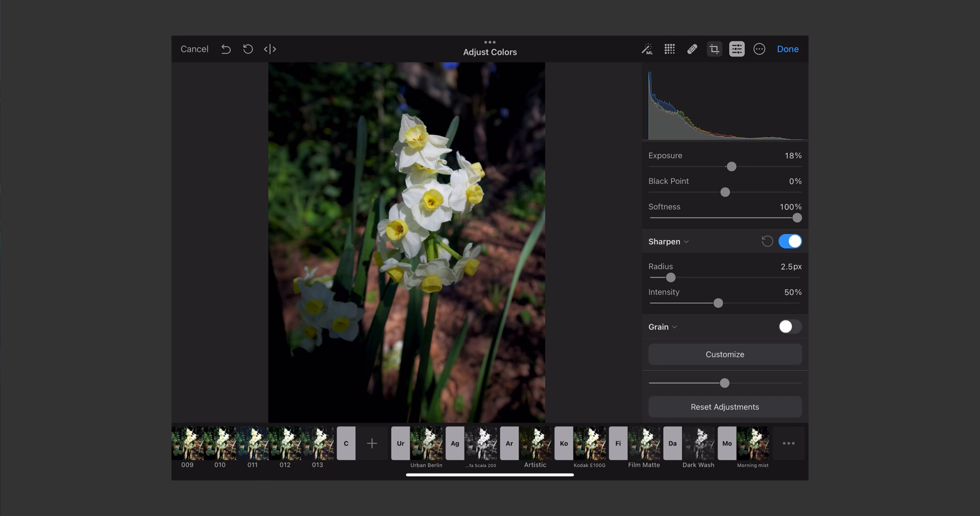
pyautogui.moveTo(718, 303); pyautogui.dragTo(750, 303)
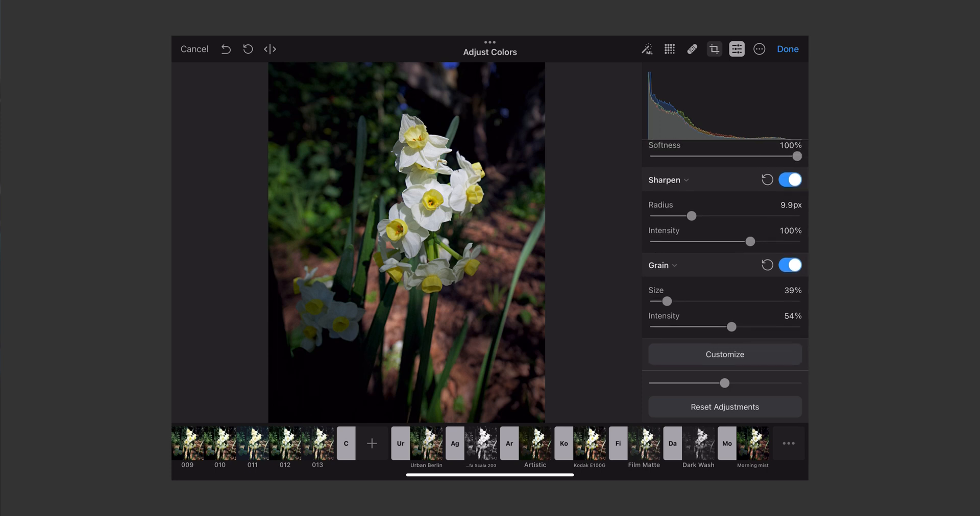
pyautogui.moveTo(724, 383); pyautogui.dragTo(792, 383)
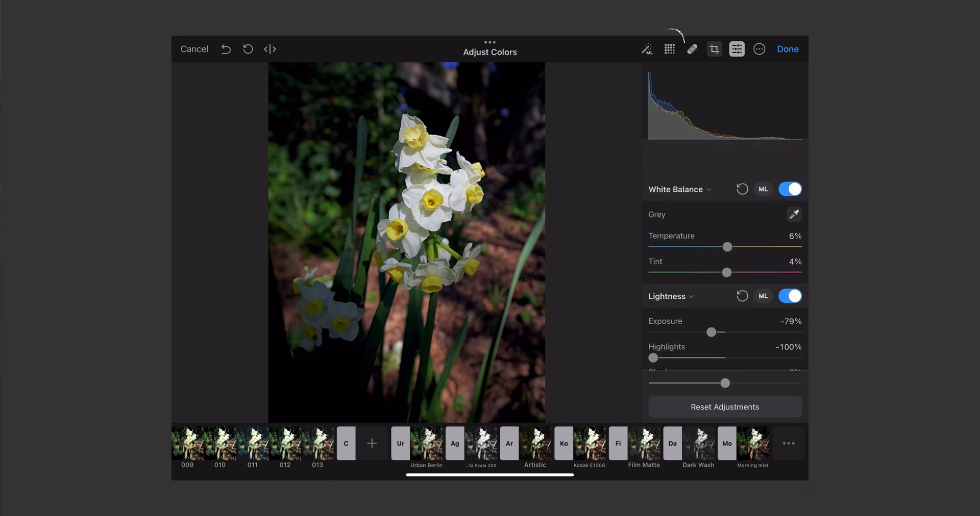
# Close the Adjust Colors sidebar to view the finished daffodil edit
pyautogui.click(669, 49)
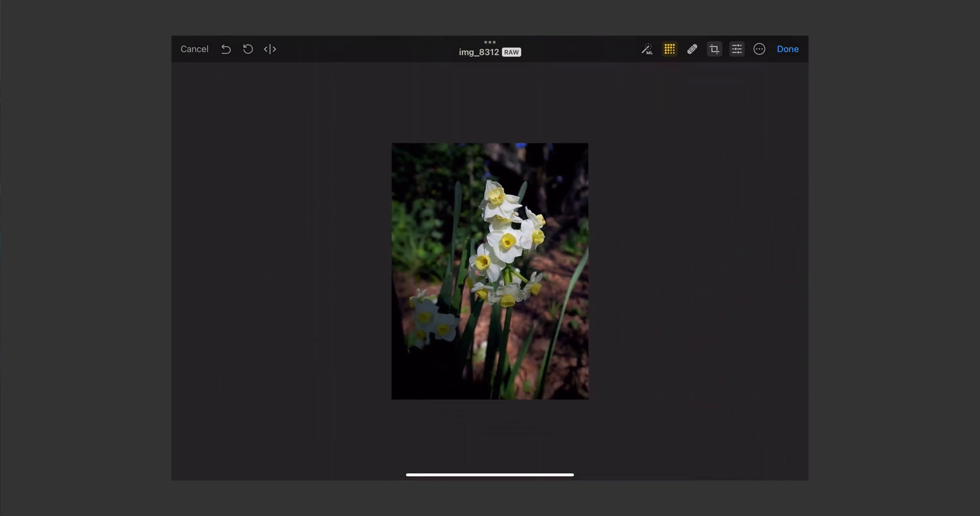
# Open Export from the More menu with JPEG at 100% quality and original scale
pyautogui.click(759, 49)
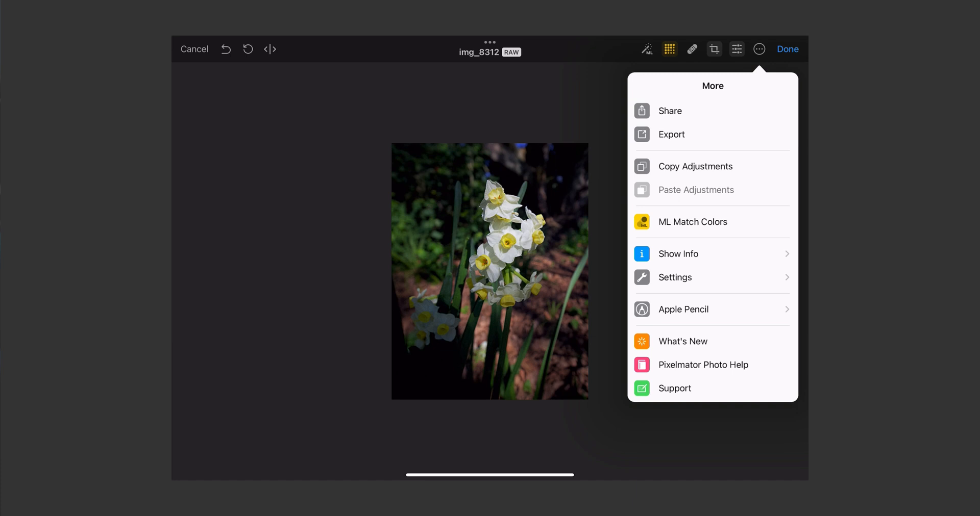
pyautogui.click(670, 134)
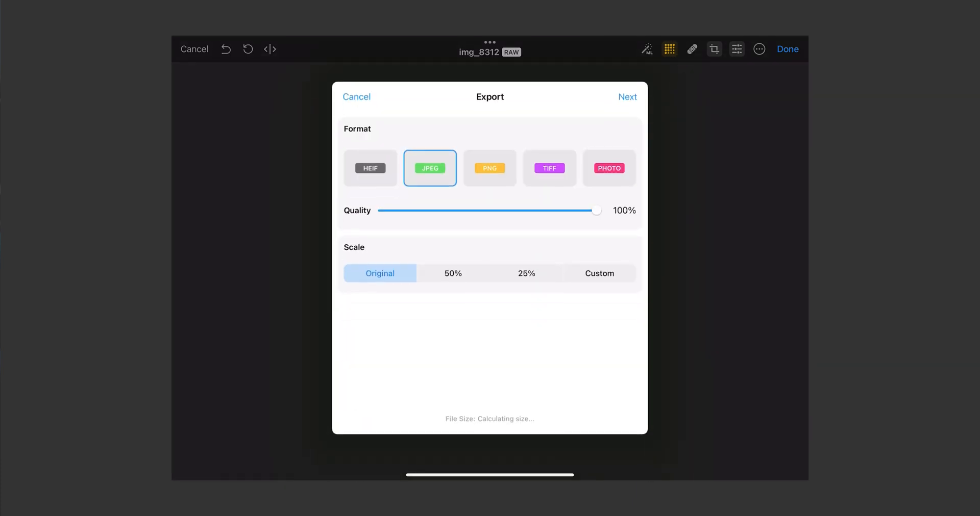